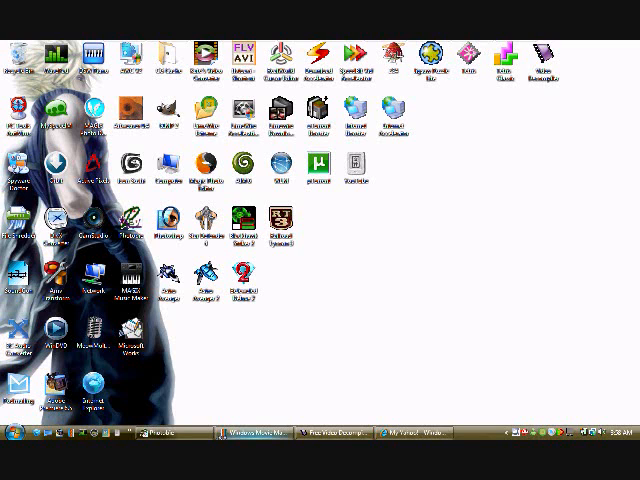
# Launch Windows Movie Maker from the desktop
pyautogui.click(242, 432)
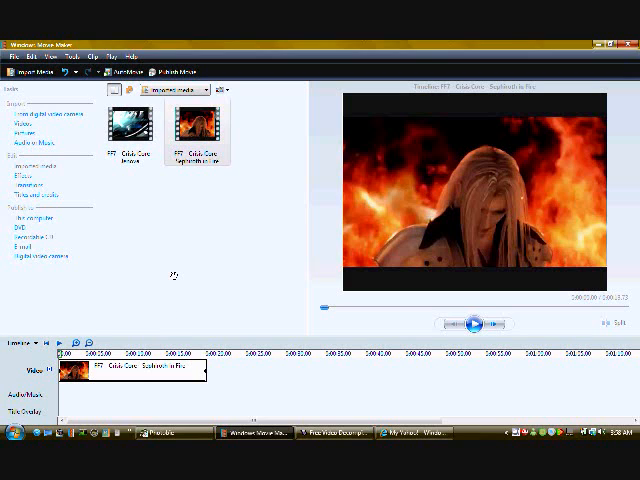
pyautogui.moveTo(136, 178)
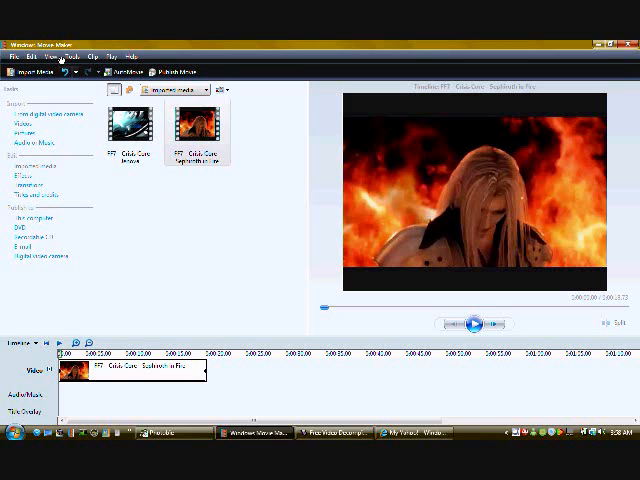
pyautogui.click(68, 56)
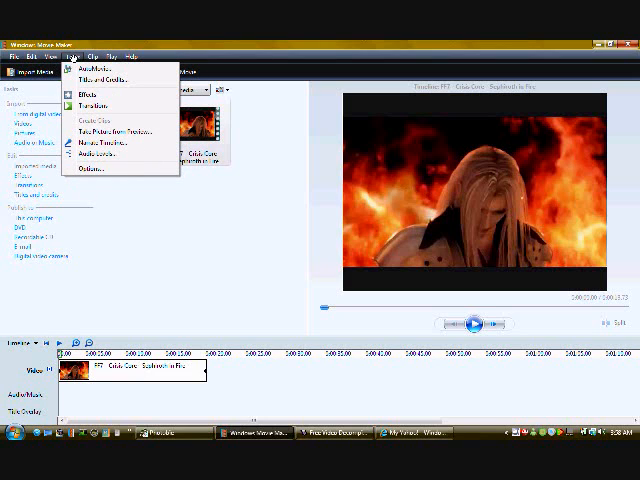
pyautogui.moveTo(110, 132)
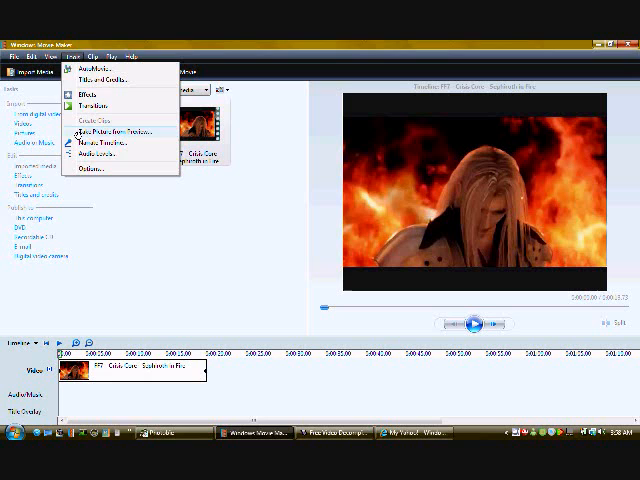
pyautogui.click(118, 132)
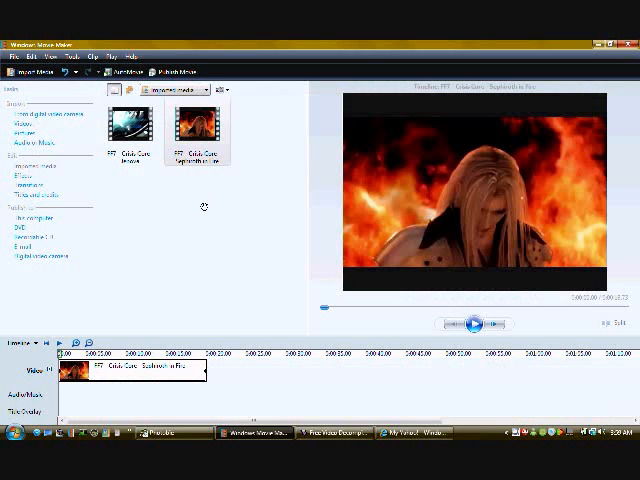
pyautogui.moveTo(208, 224)
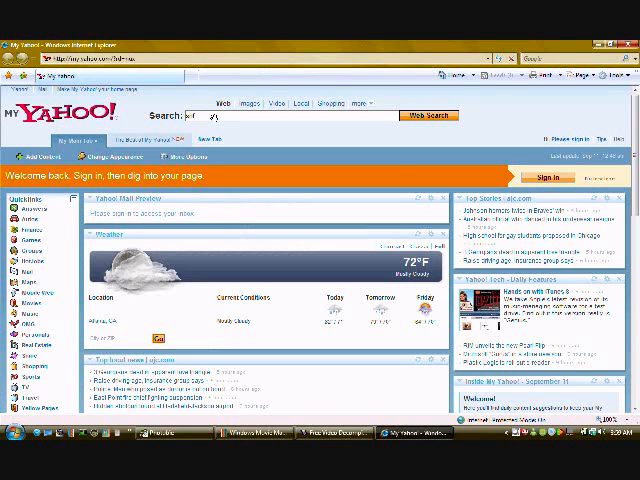
# Search Yahoo for 'kodak' and open the Softpedia result
pyautogui.write('kodak')
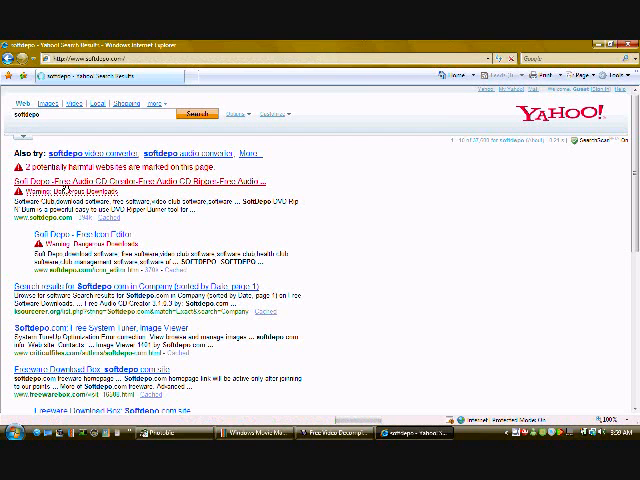
pyautogui.click(80, 180)
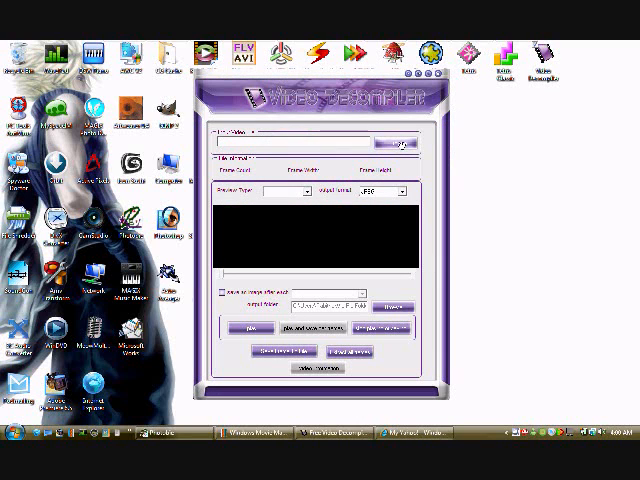
# Start choosing a source video in Video Decompiler
pyautogui.click(402, 144)
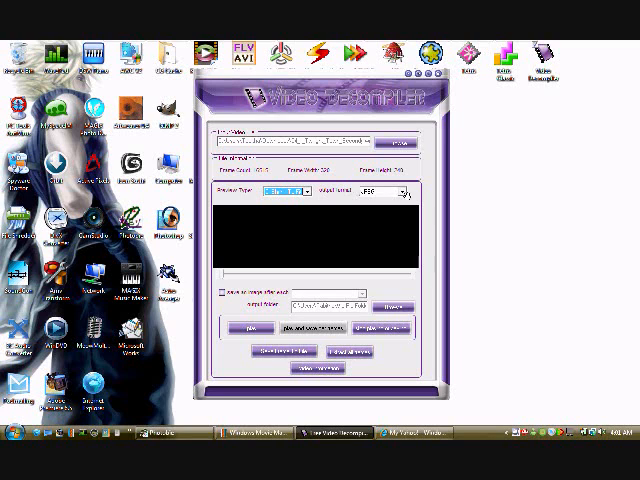
# Load the chosen video file into Video Decompiler so its frame details show
pyautogui.click(408, 192)
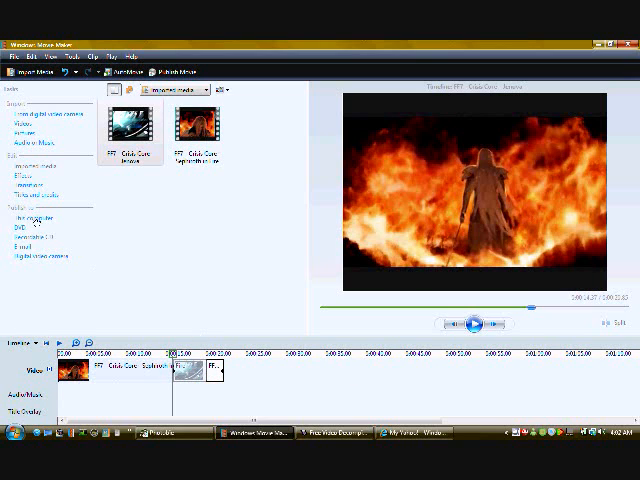
pyautogui.moveTo(124, 222)
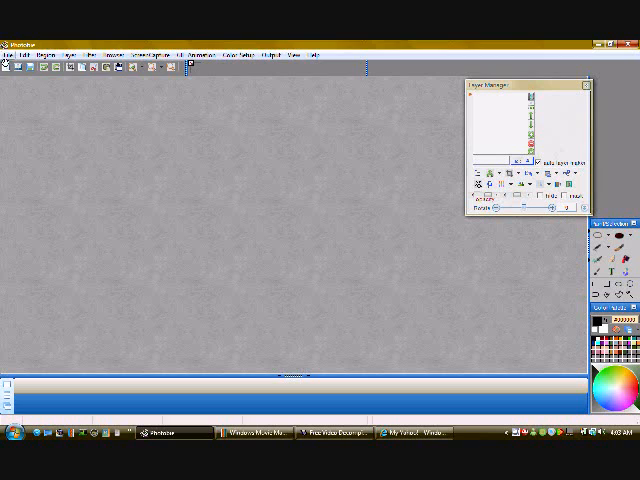
# Open Photobie's File menu and dismiss it without loading an image
pyautogui.click(12, 46)
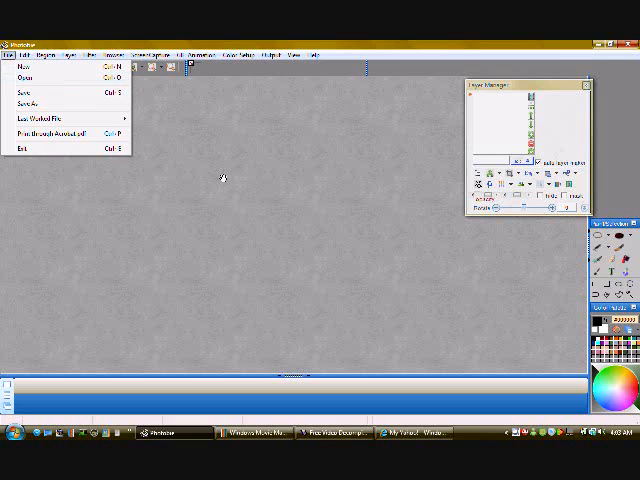
pyautogui.click(222, 180)
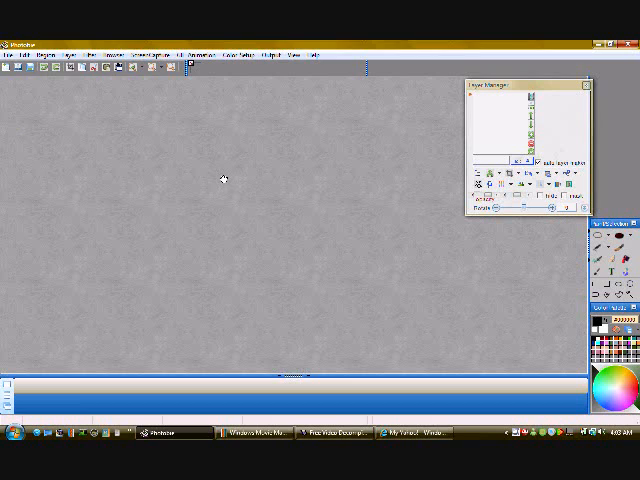